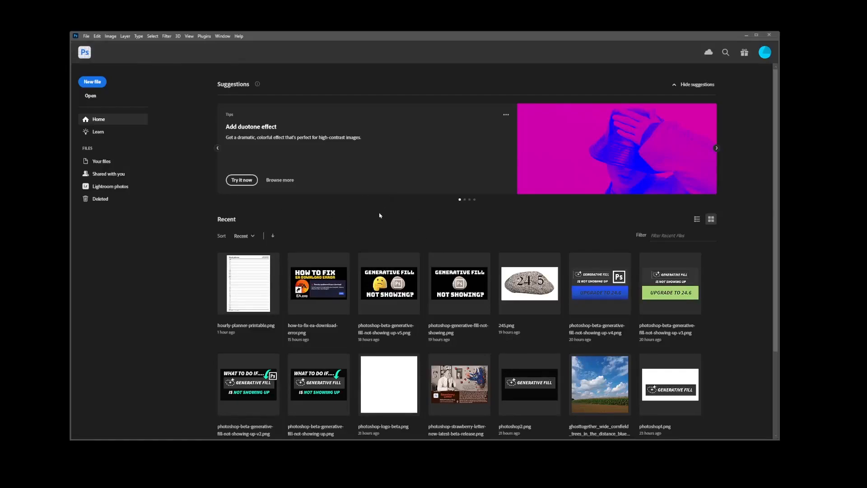
mouse_move(239, 36)
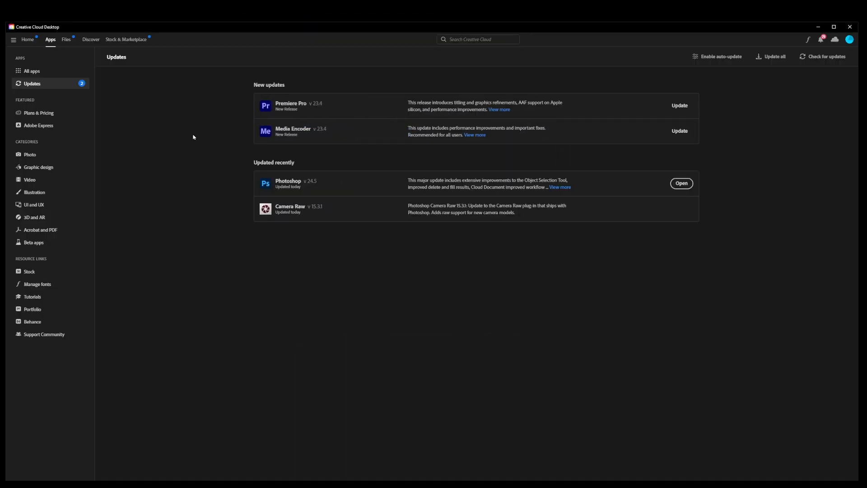
mouse_move(377, 109)
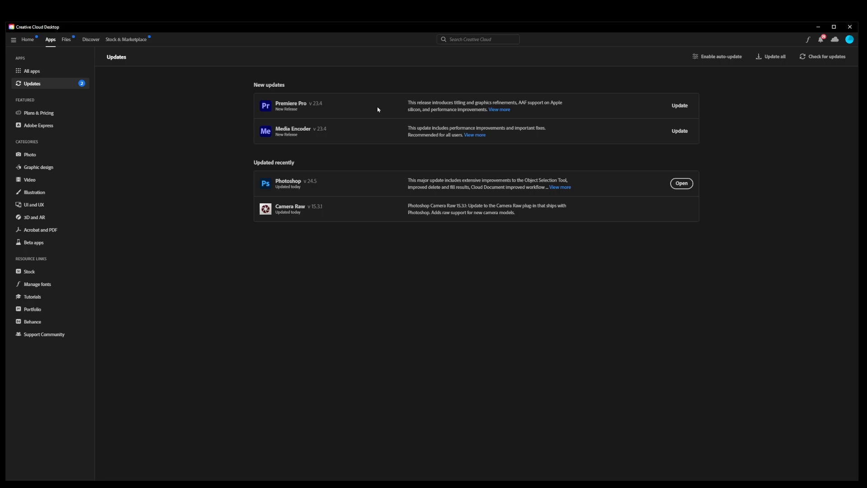
mouse_move(256, 165)
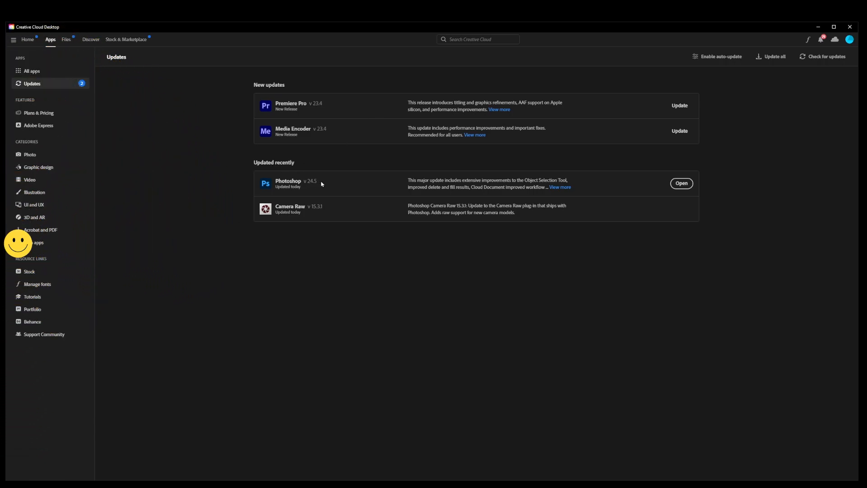
mouse_move(35, 242)
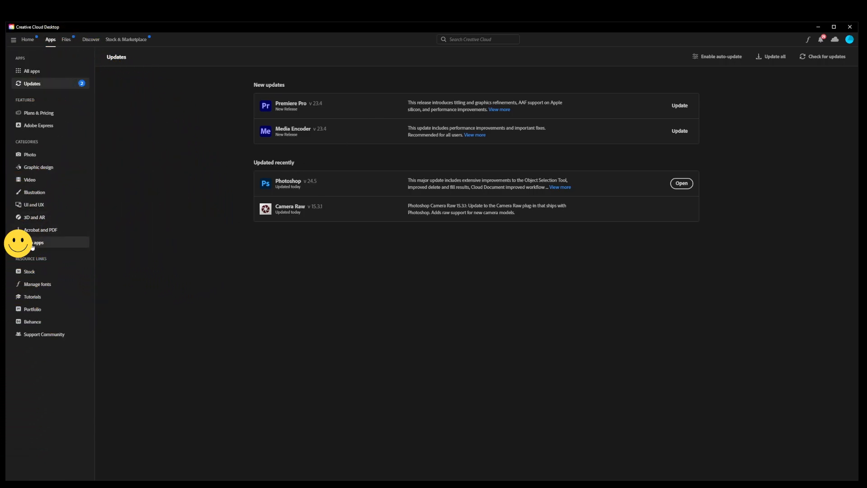
- Show the Beta apps page listing the installed Photoshop (Beta)
click(34, 243)
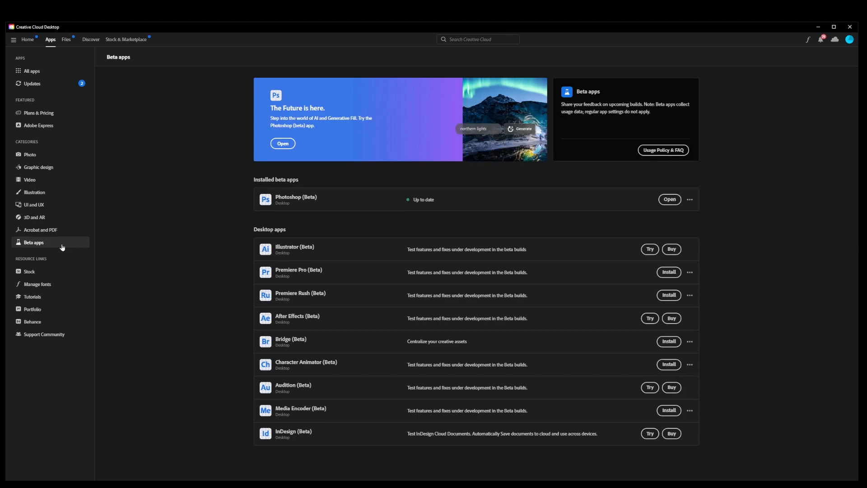
mouse_move(276, 192)
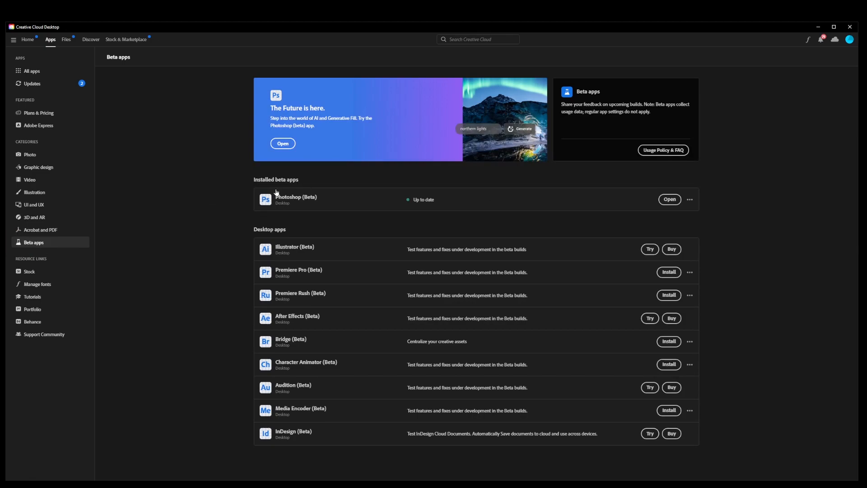
mouse_move(350, 205)
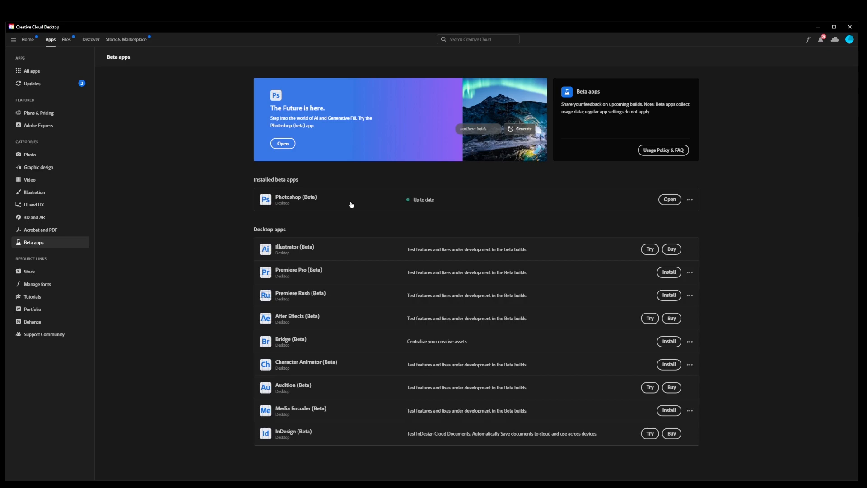
mouse_move(453, 161)
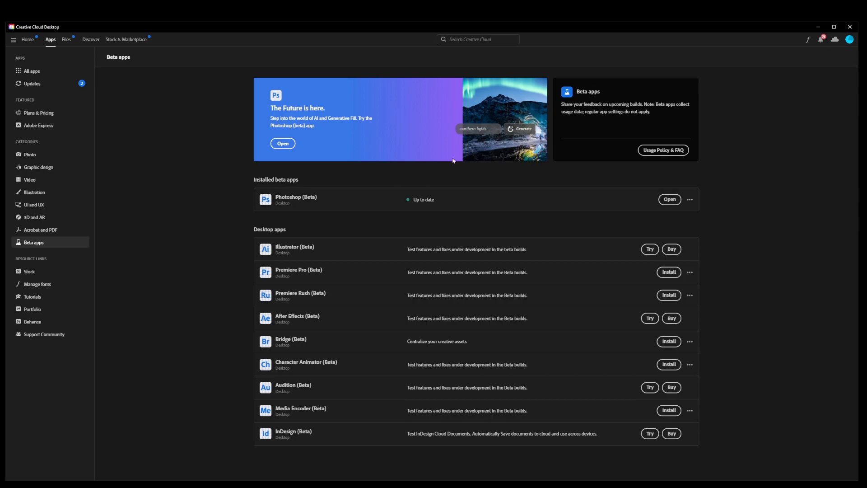
mouse_move(644, 206)
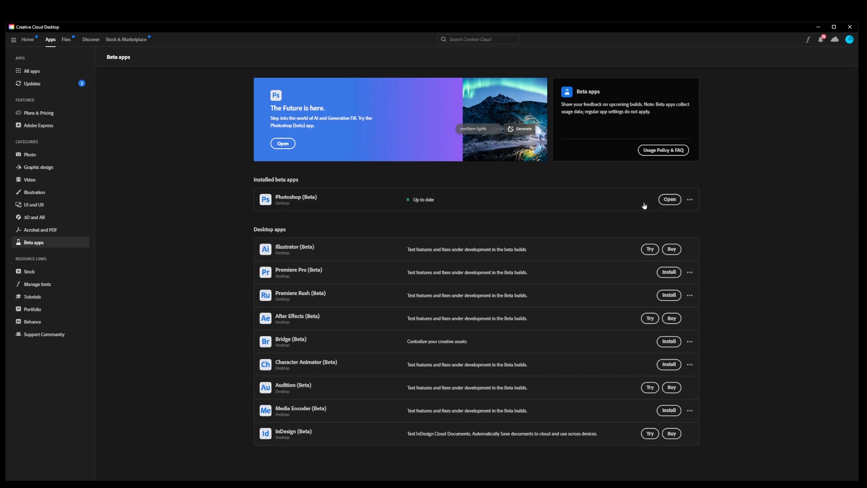
mouse_move(669, 199)
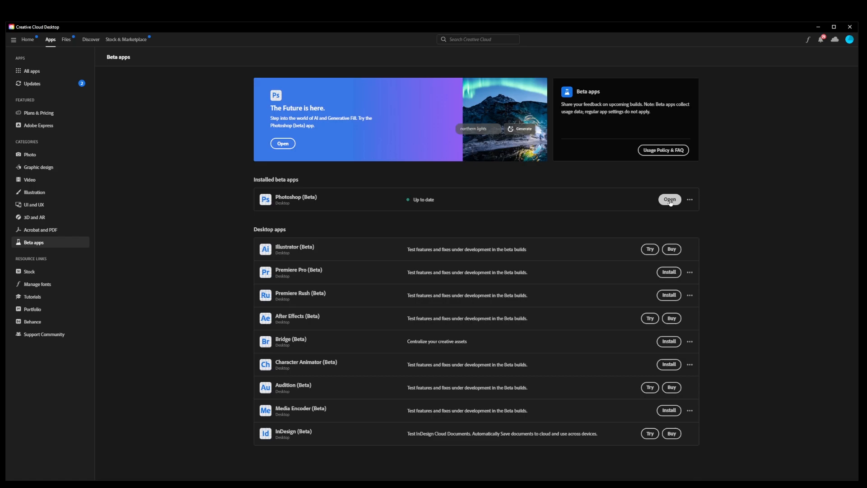
- Launch the installed Photoshop (Beta) from the beta apps list
click(670, 199)
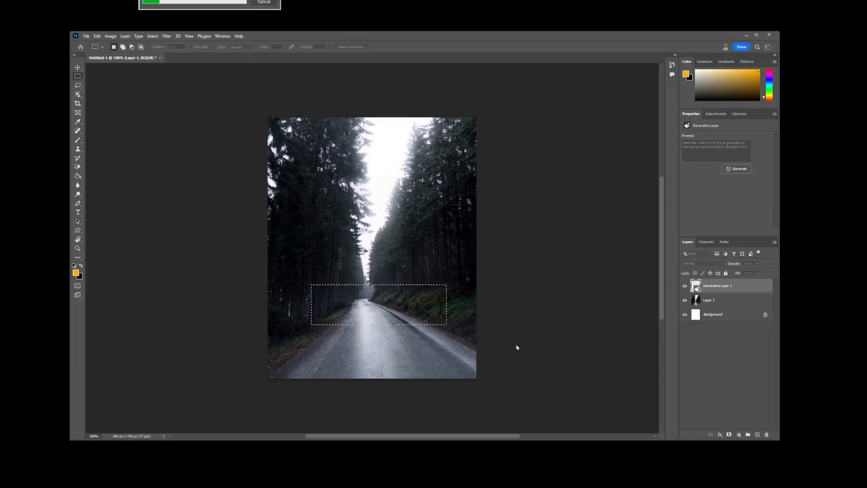
mouse_move(489, 314)
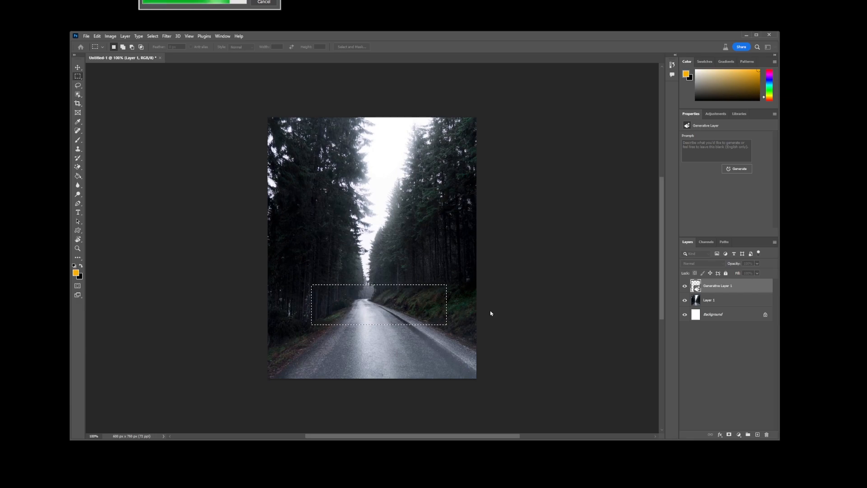
- Generate a white car across the selected road area with Generative Fill prompt 'car'
click(739, 169)
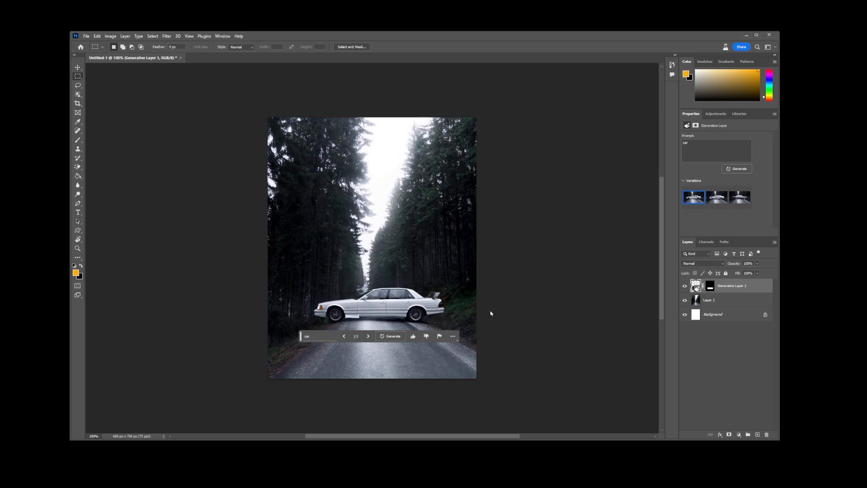
mouse_move(467, 301)
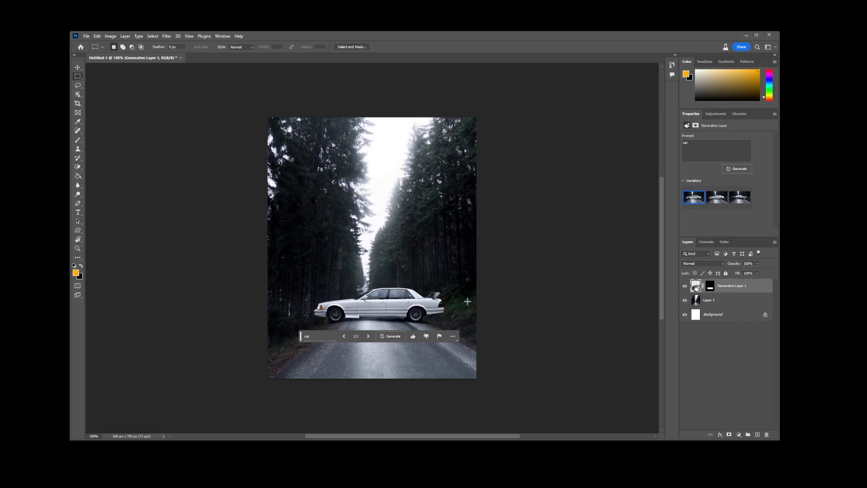